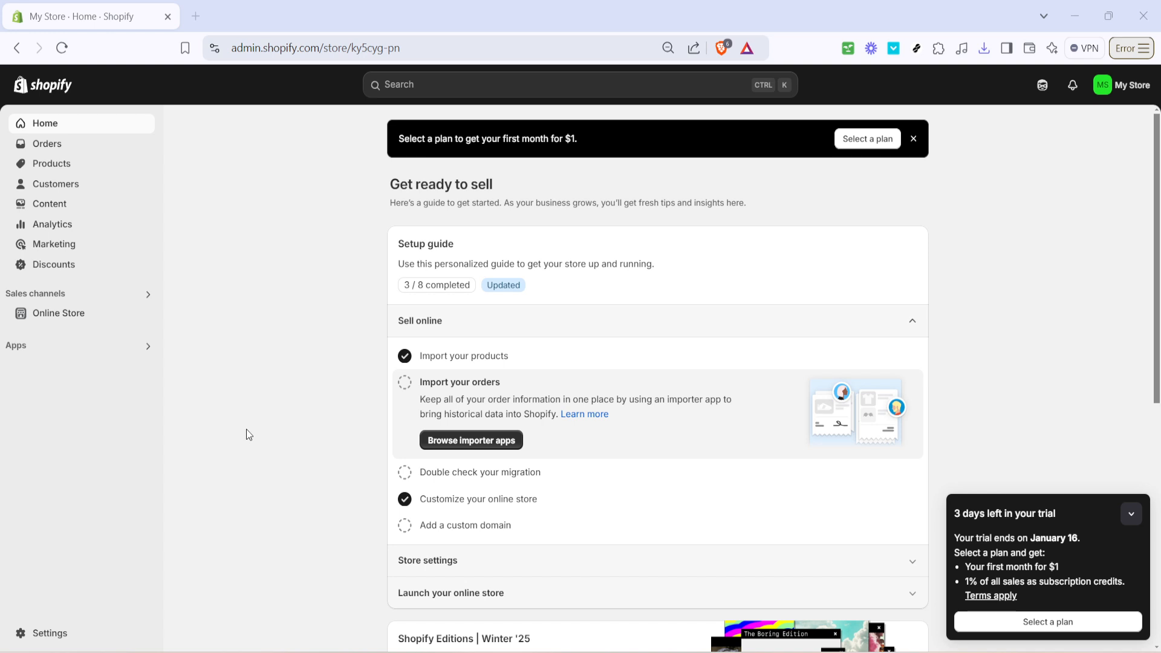
pyautogui.moveTo(87, 521)
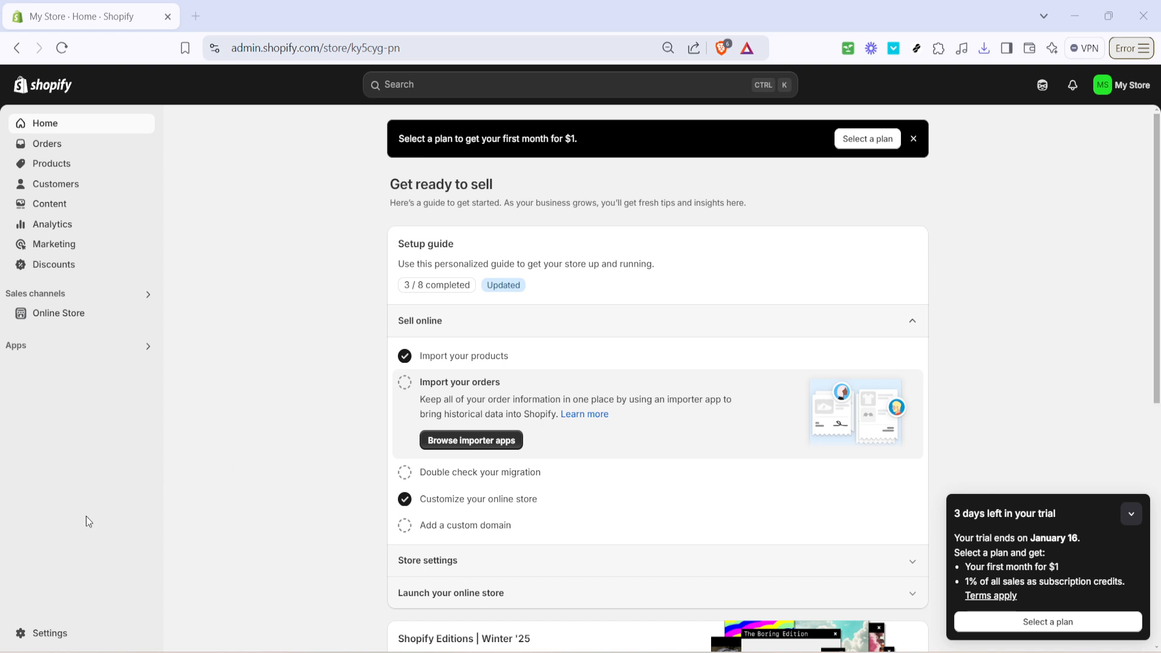
pyautogui.moveTo(109, 545)
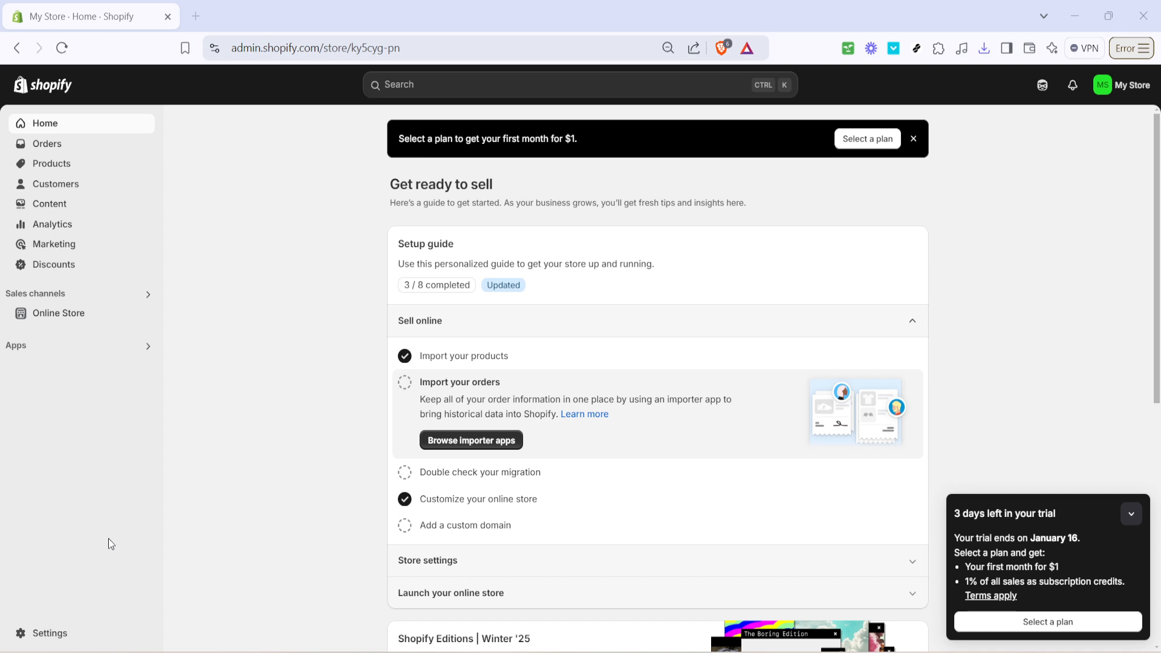
# Step: Open Settings from the sidebar and scroll the General settings page
pyautogui.click(50, 634)
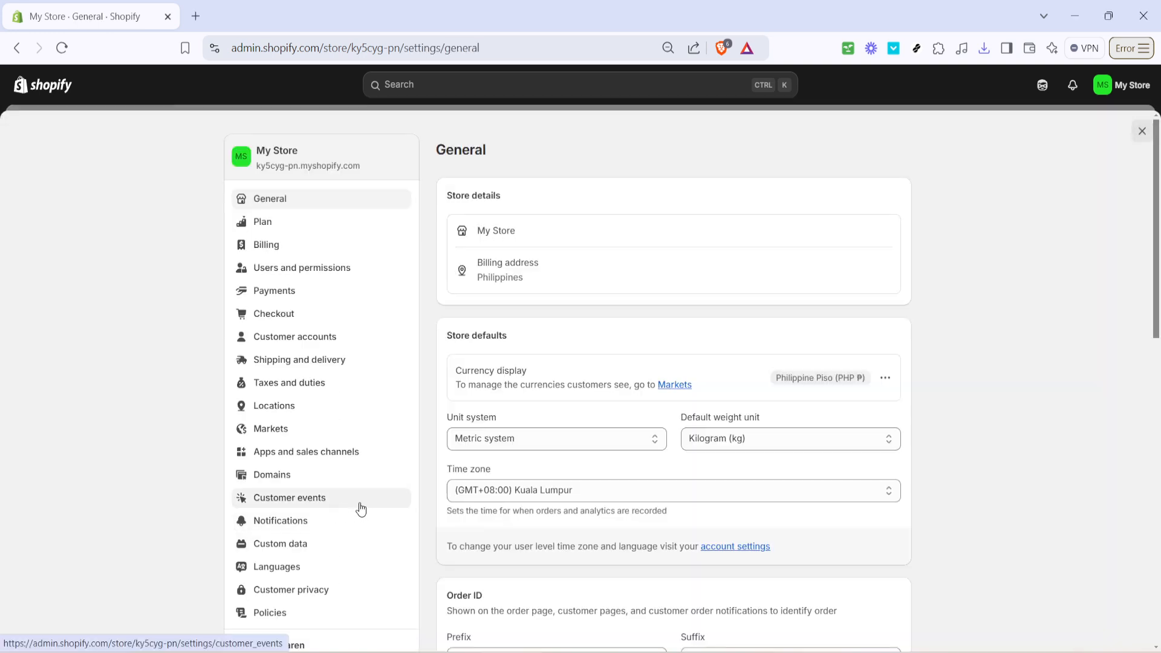
pyautogui.moveTo(623, 416)
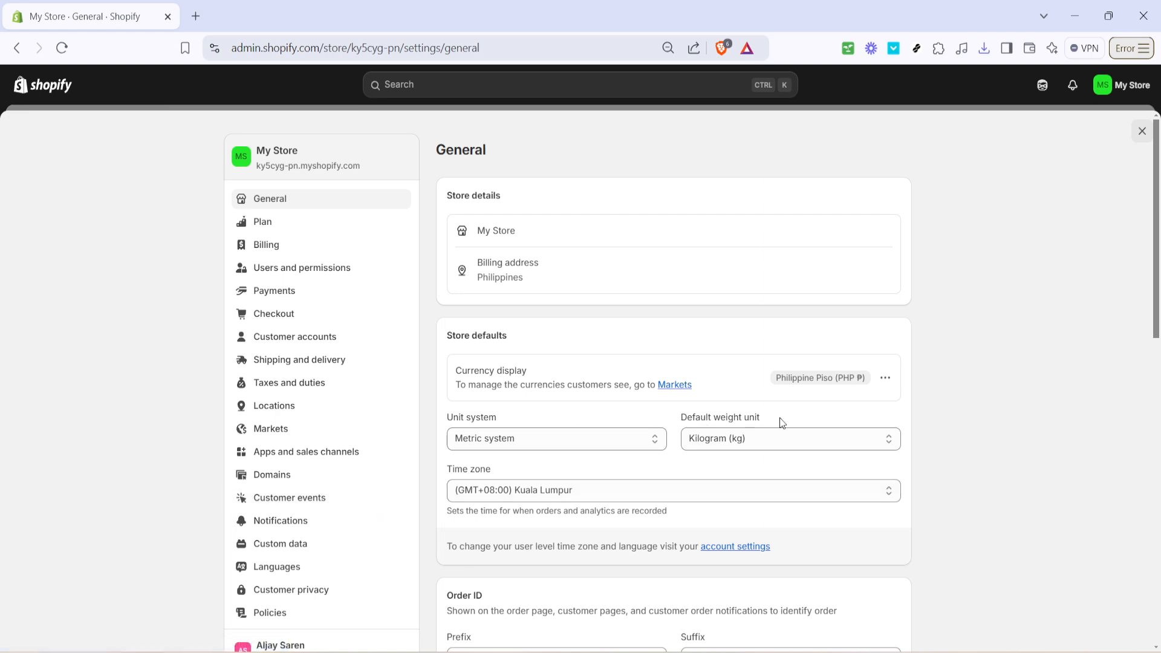
pyautogui.scroll(-3)
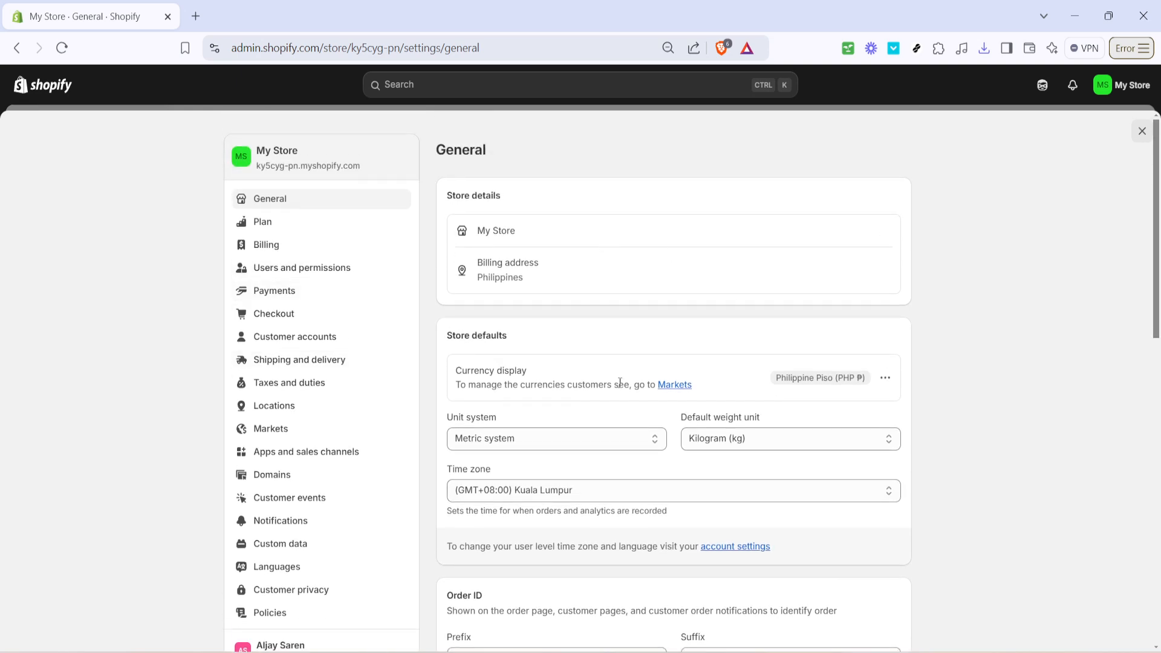
pyautogui.moveTo(407, 353)
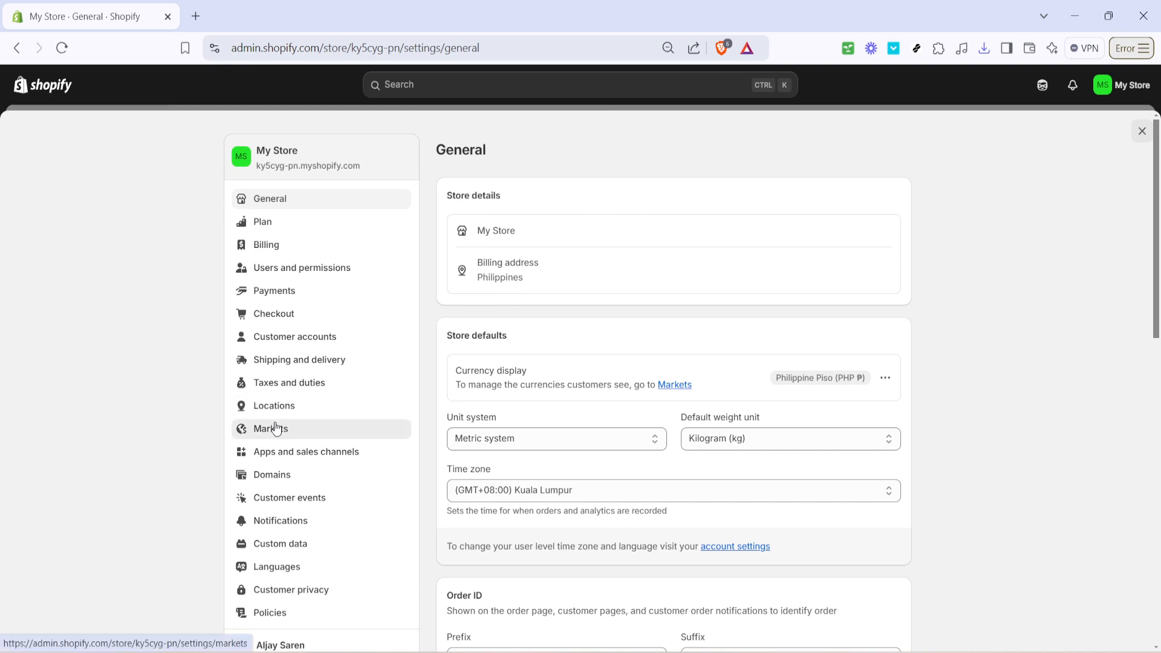
# Step: Go to Markets settings and begin adding a new market
pyautogui.click(271, 428)
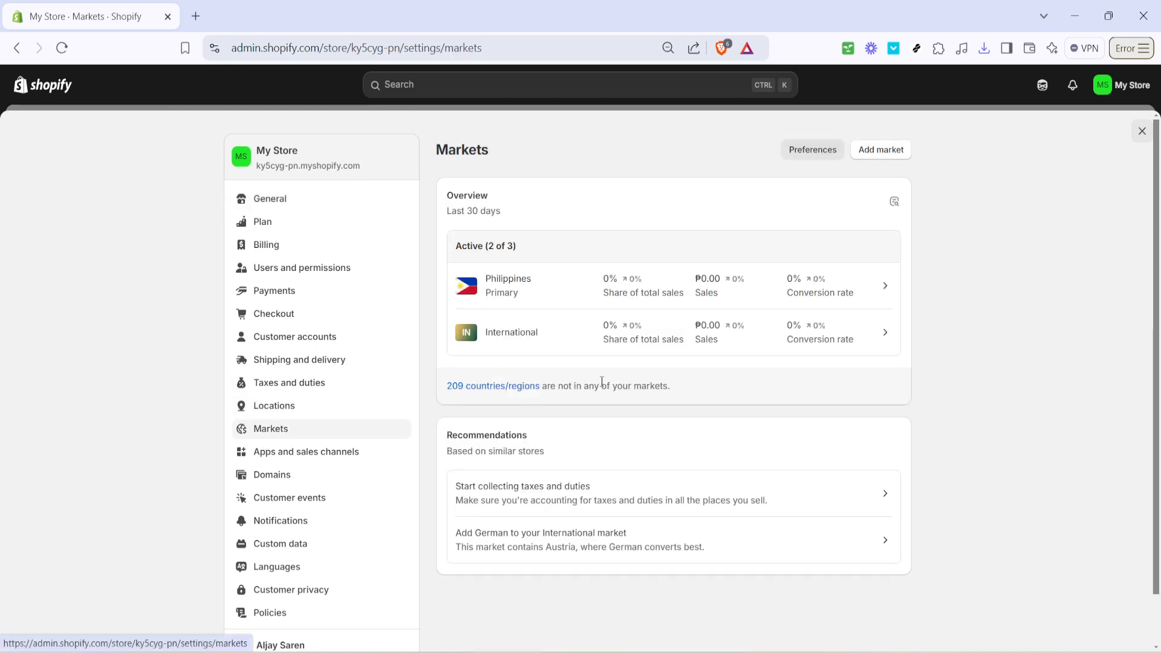
pyautogui.moveTo(632, 383)
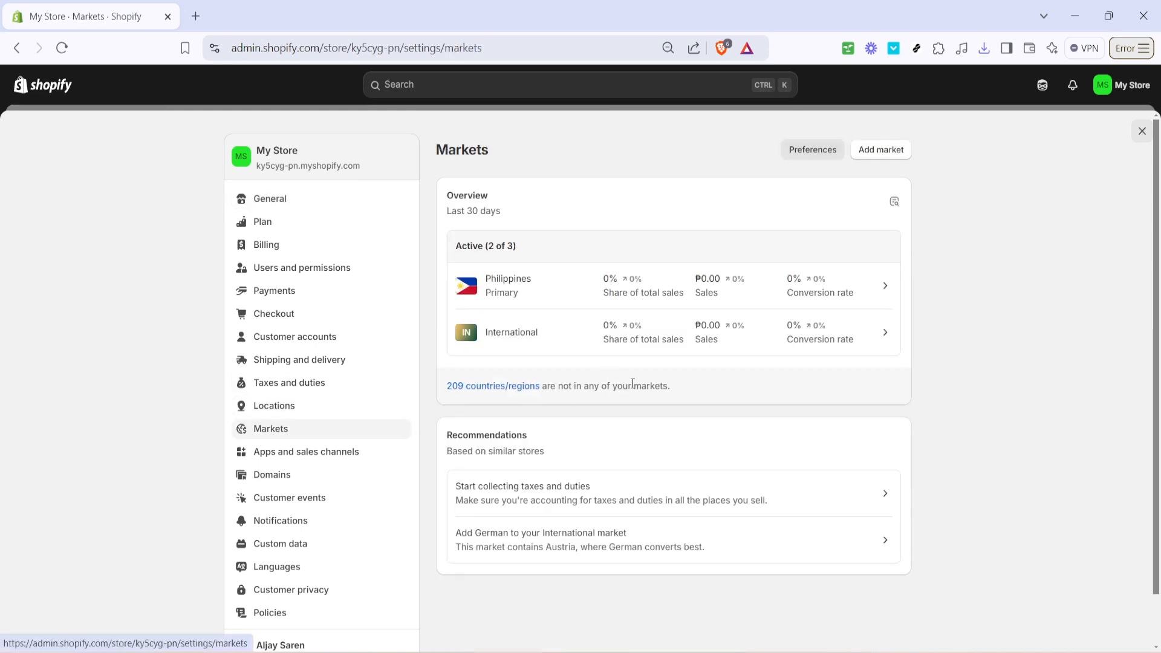
pyautogui.moveTo(983, 301)
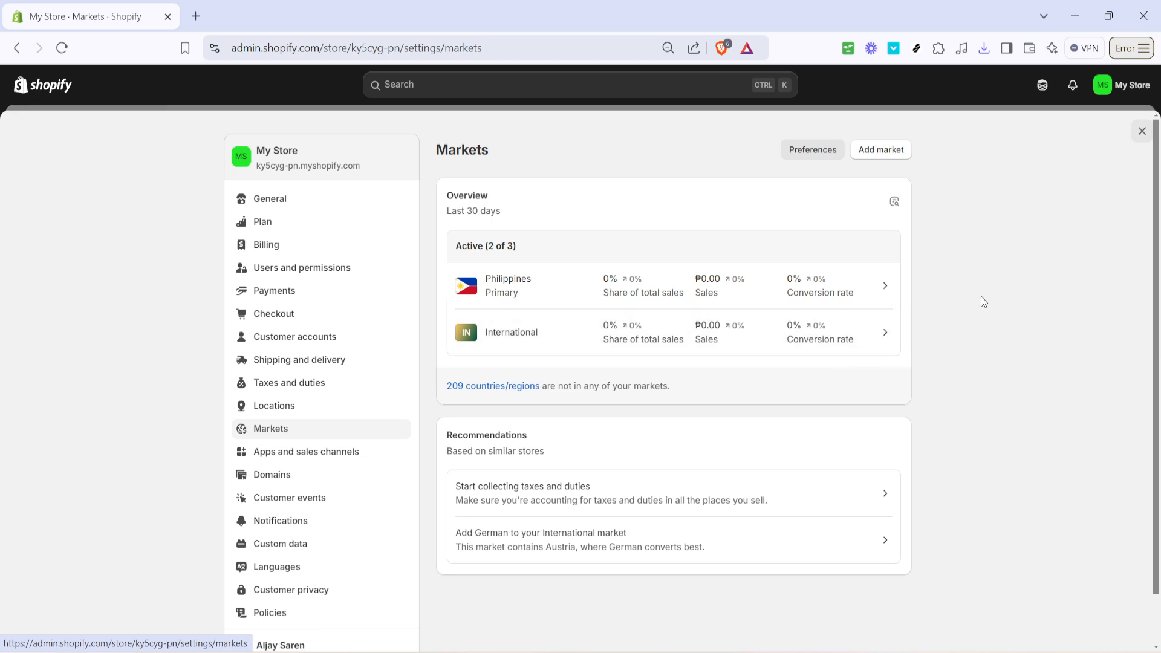
pyautogui.moveTo(956, 280)
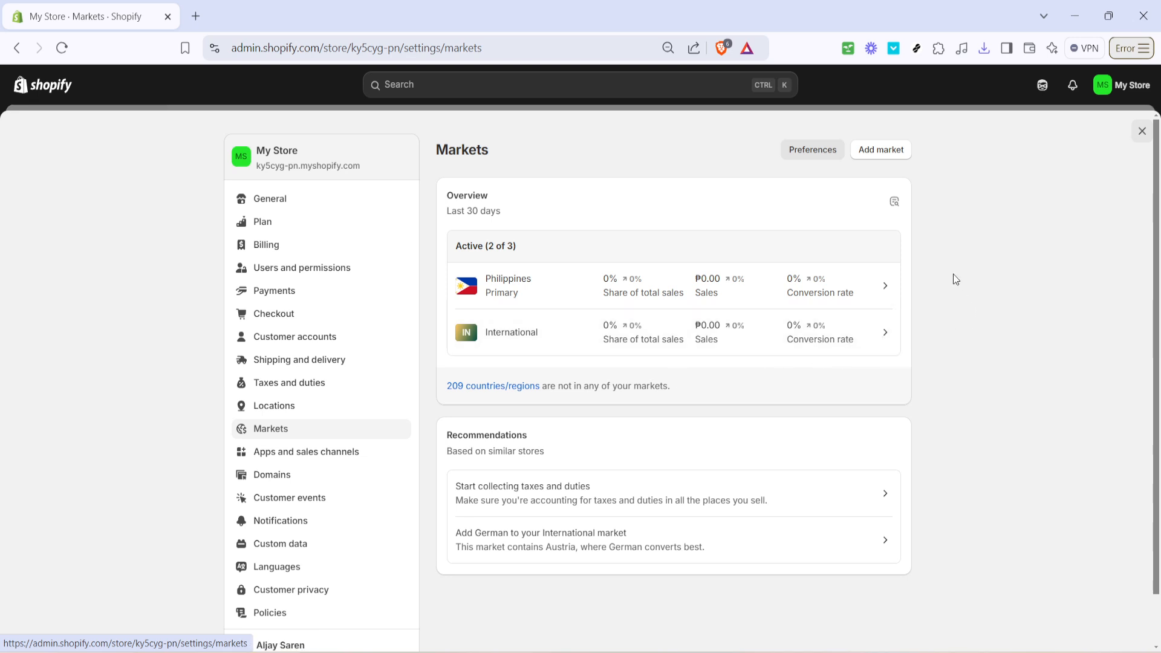
pyautogui.moveTo(958, 225)
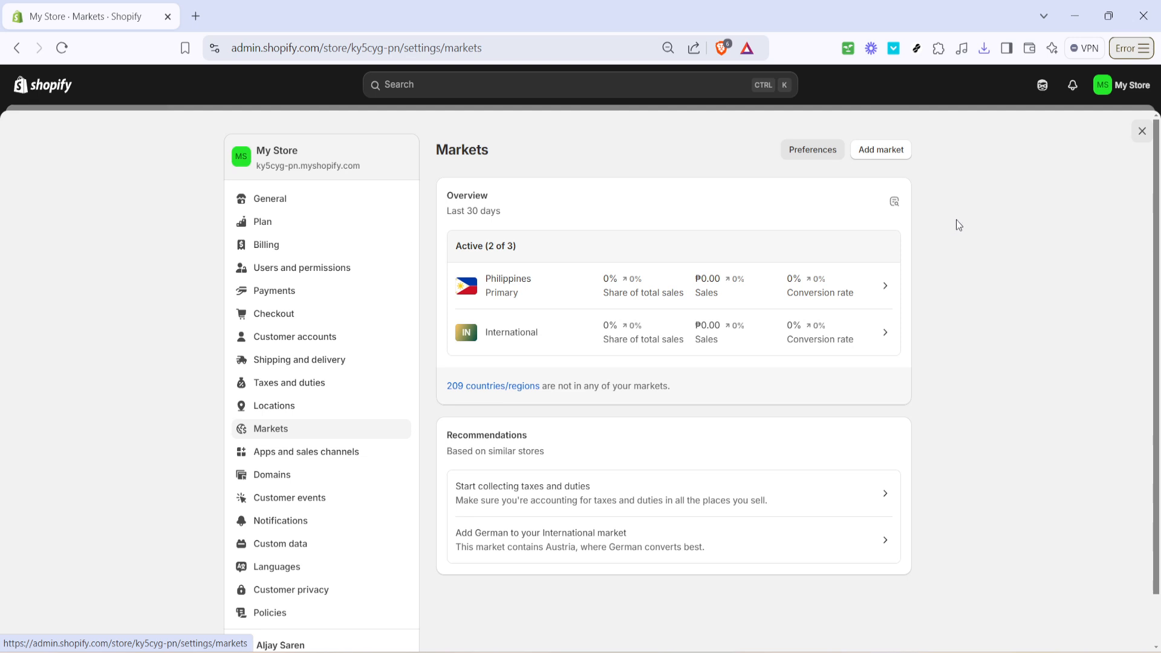
pyautogui.moveTo(950, 192)
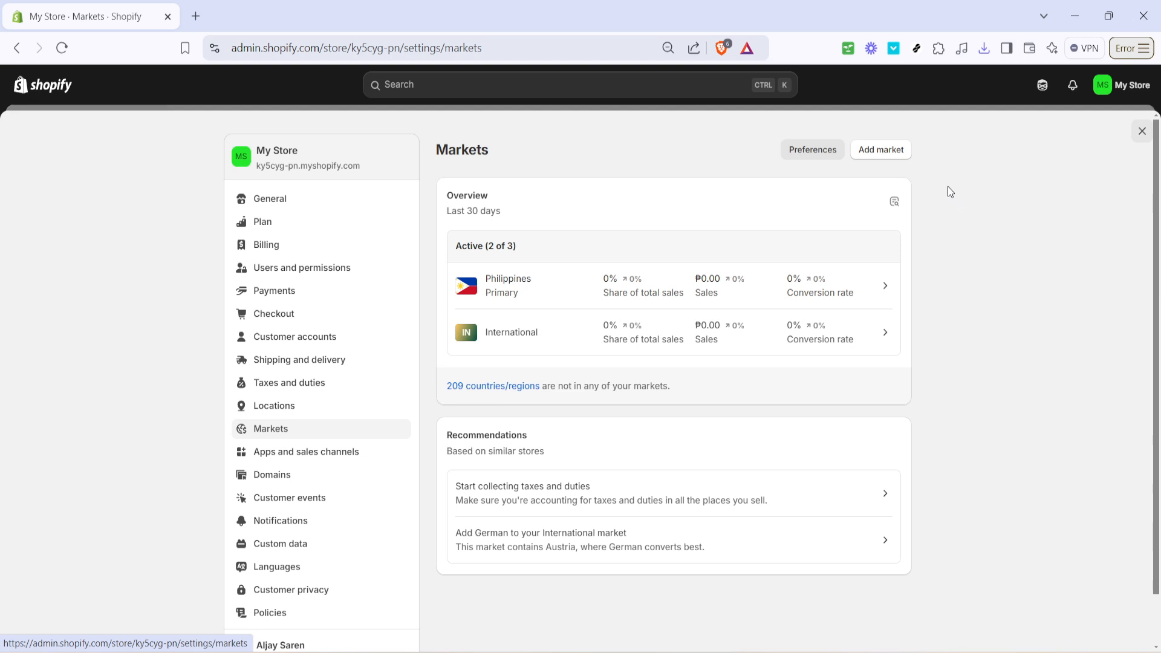
pyautogui.moveTo(914, 166)
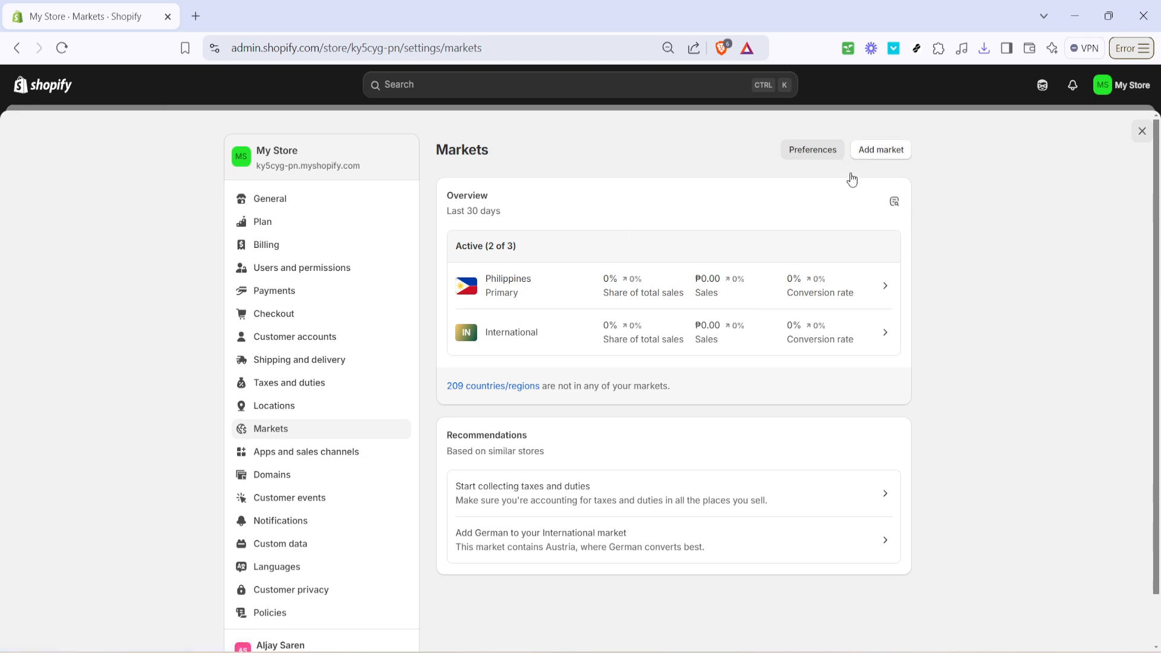
pyautogui.click(881, 149)
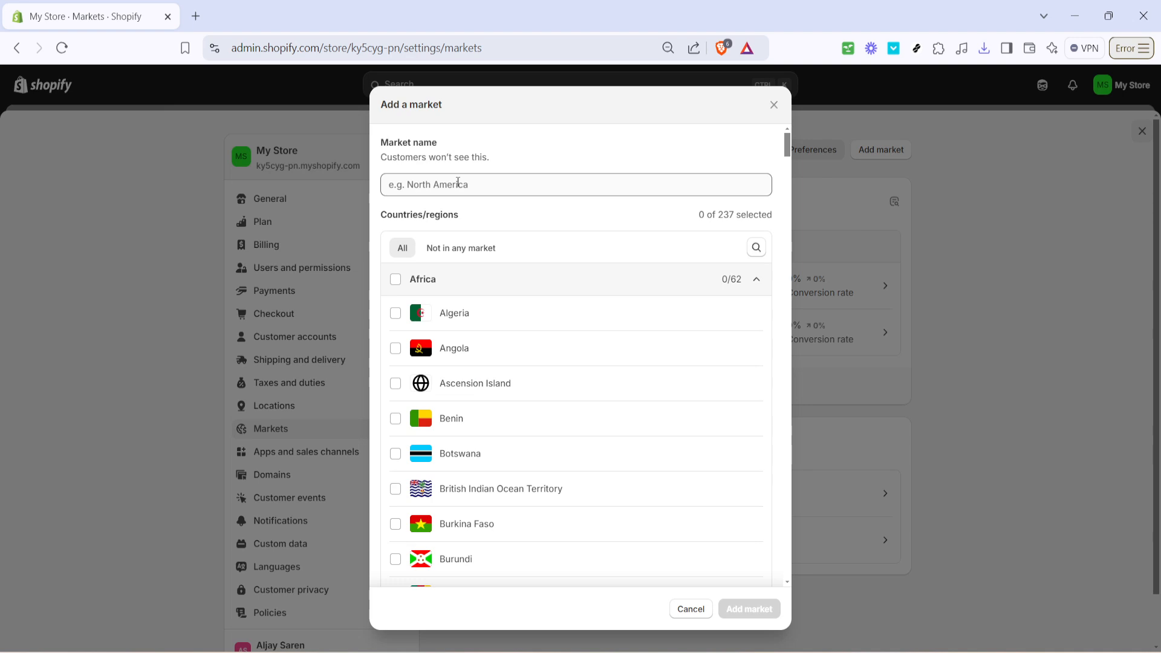
# Step: Name the new market 'New Market' and scroll toward the country list
pyautogui.click(577, 184)
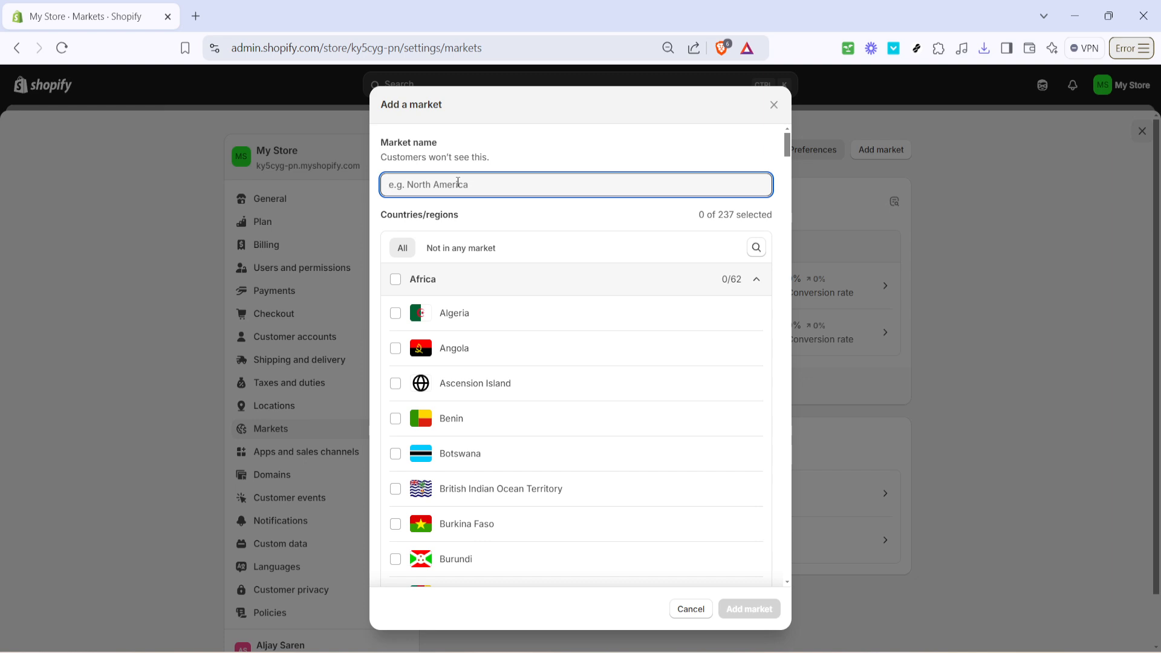
pyautogui.write('New Mar')
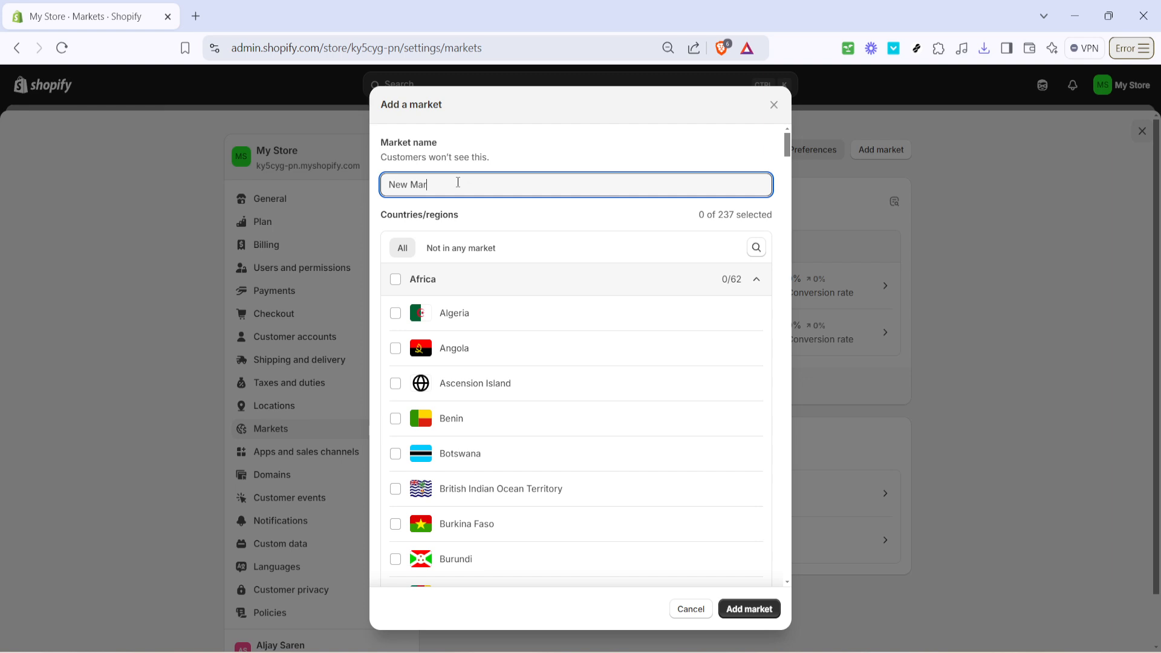
pyautogui.write('ket')
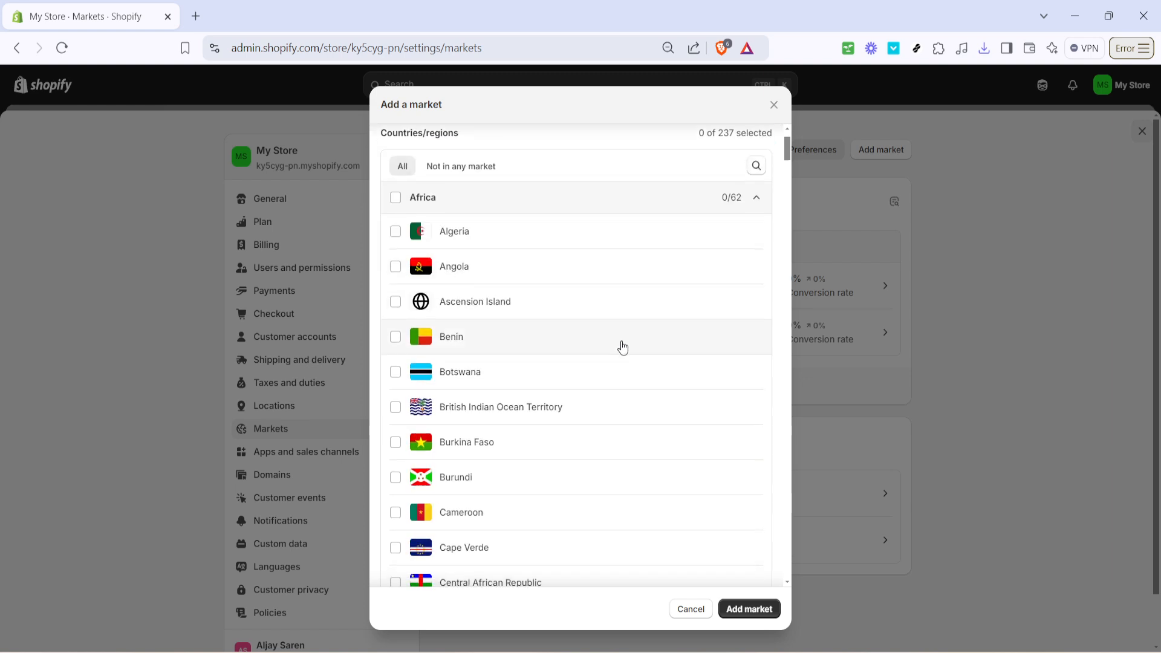
pyautogui.scroll(-3)
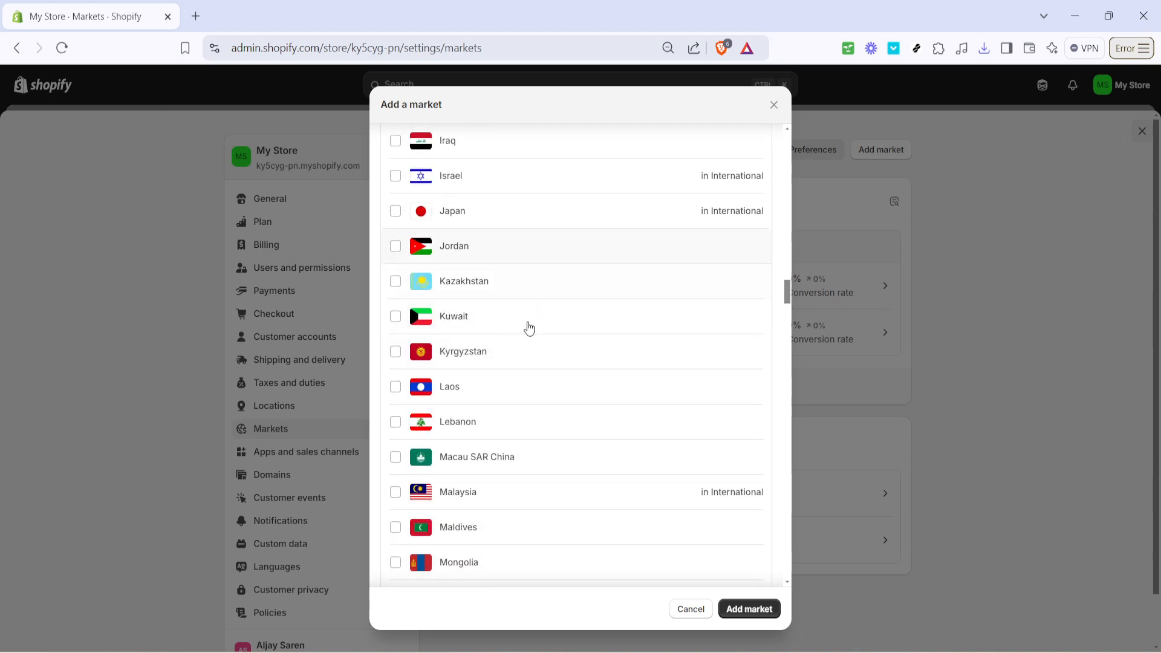
# Step: Scroll to Europe and tick France as the market's country
pyautogui.scroll(-3)
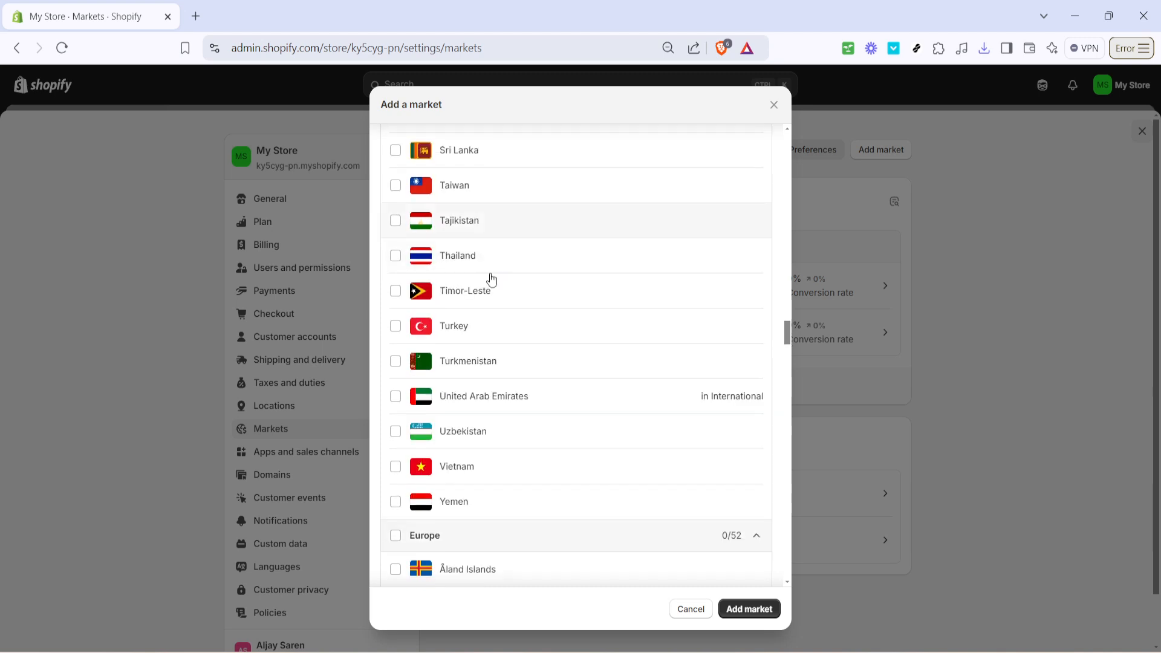
pyautogui.scroll(-3)
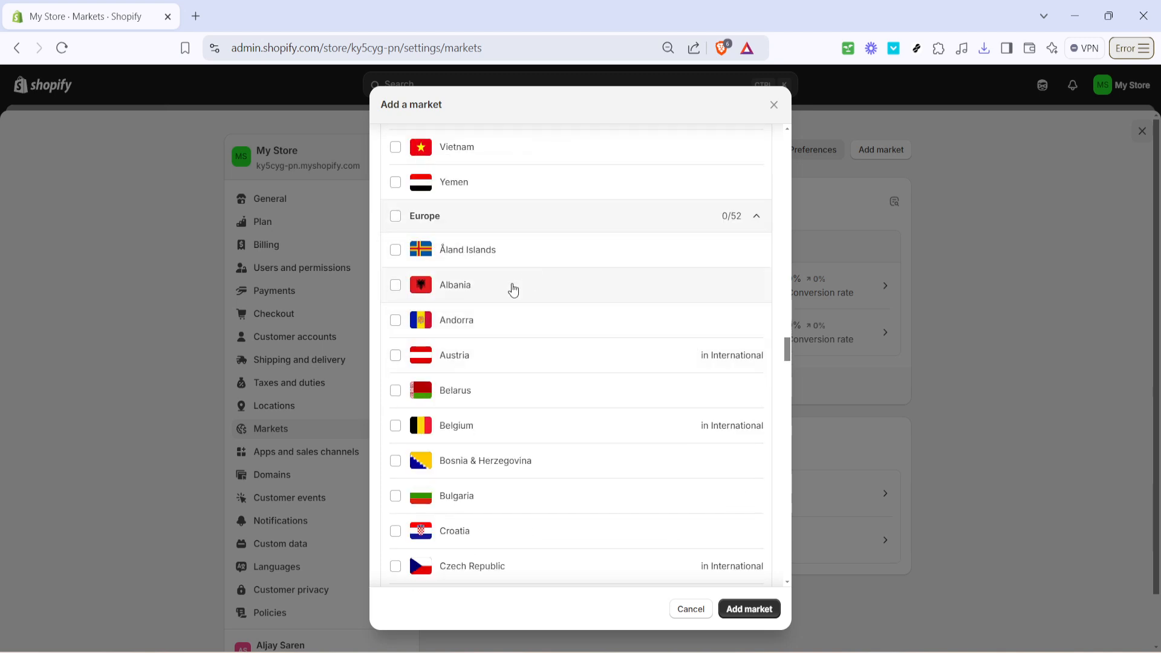
pyautogui.scroll(-3)
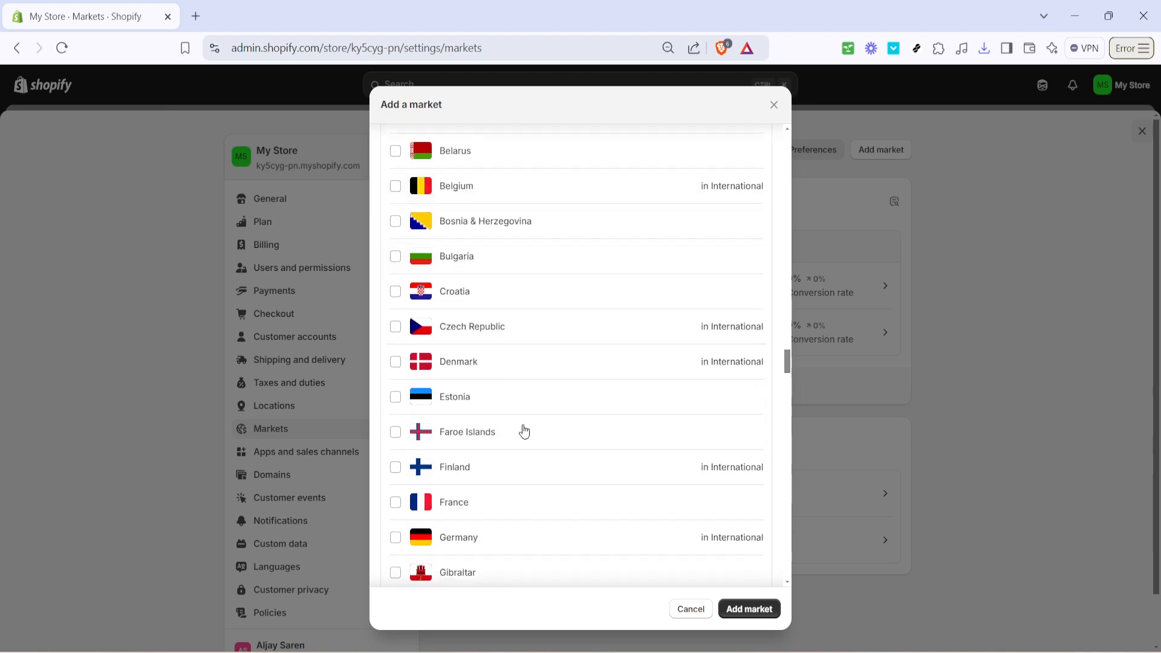
pyautogui.moveTo(475, 480)
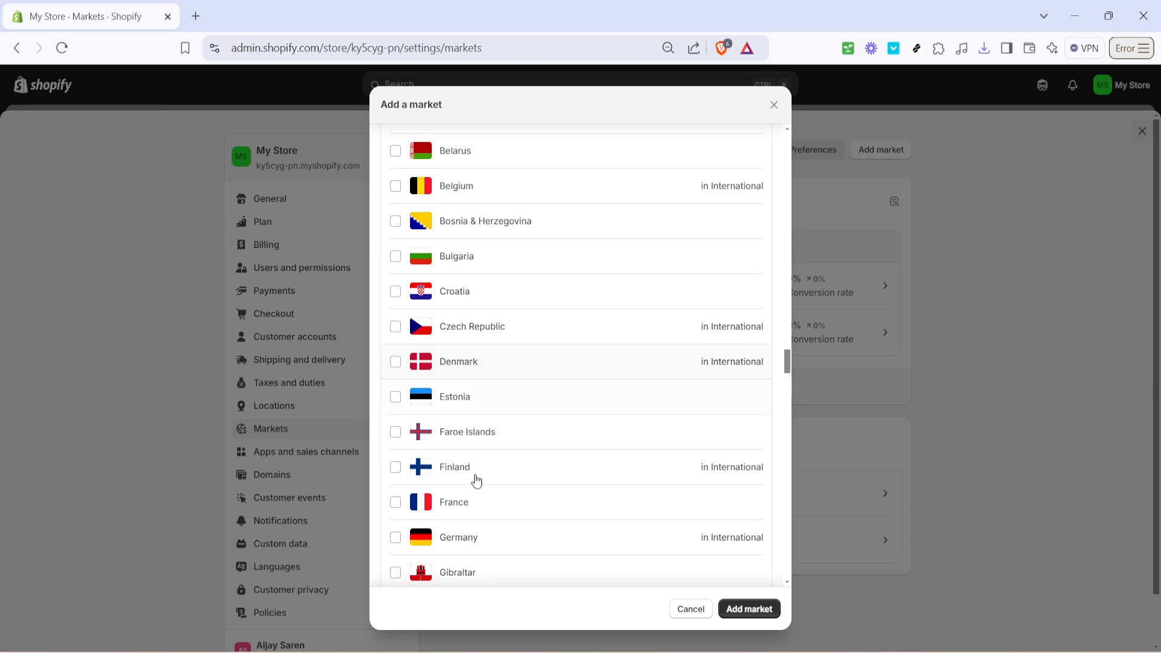
pyautogui.click(396, 502)
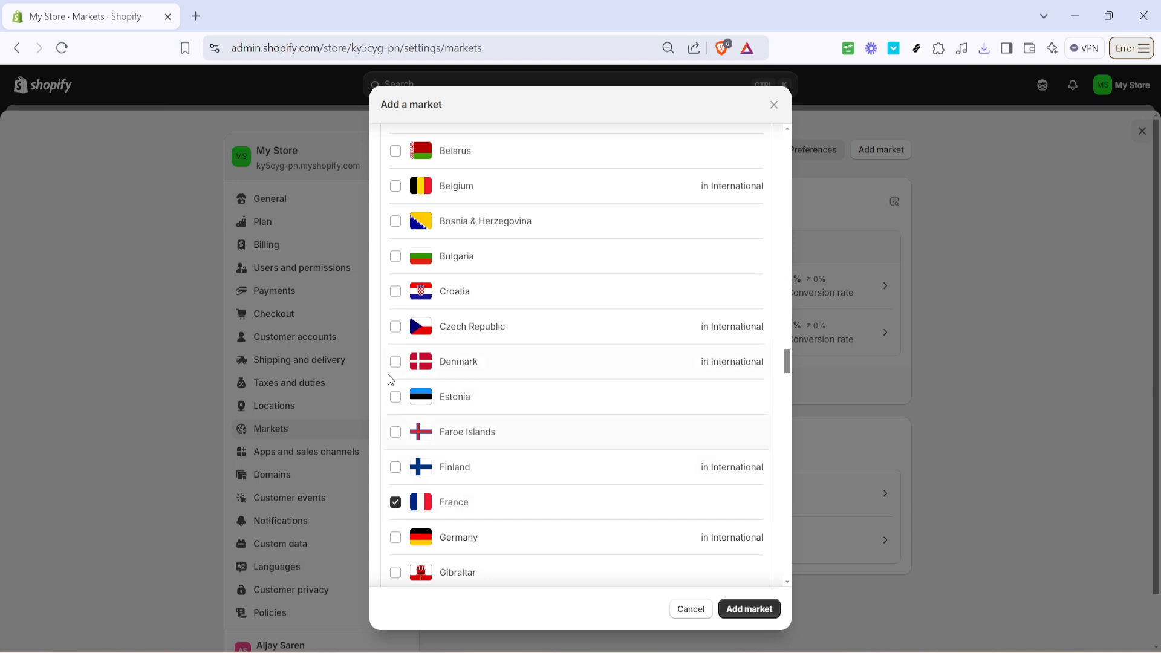
pyautogui.scroll(-3)
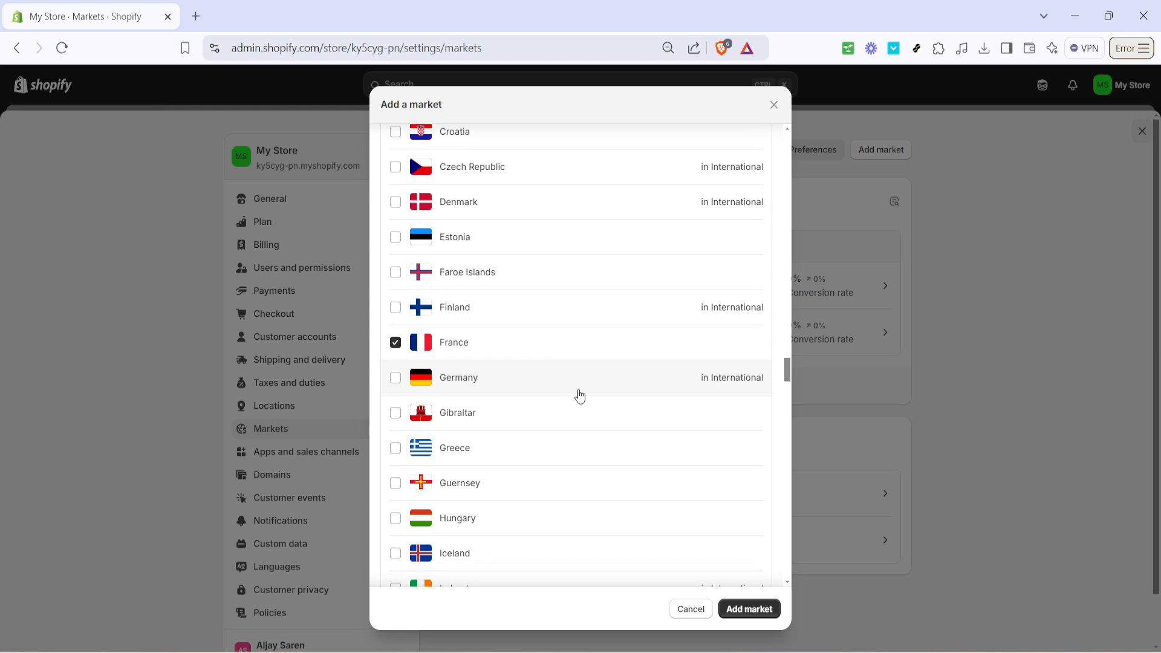
pyautogui.moveTo(799, 570)
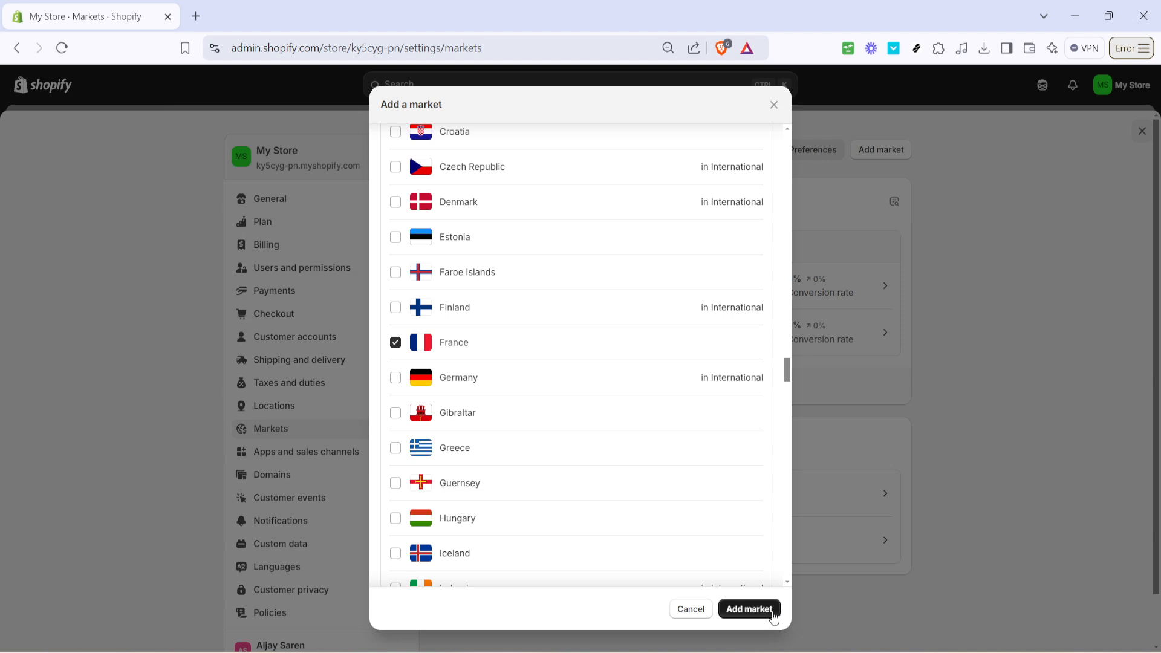
# Step: Submit the Add market dialog with France selected
pyautogui.click(749, 609)
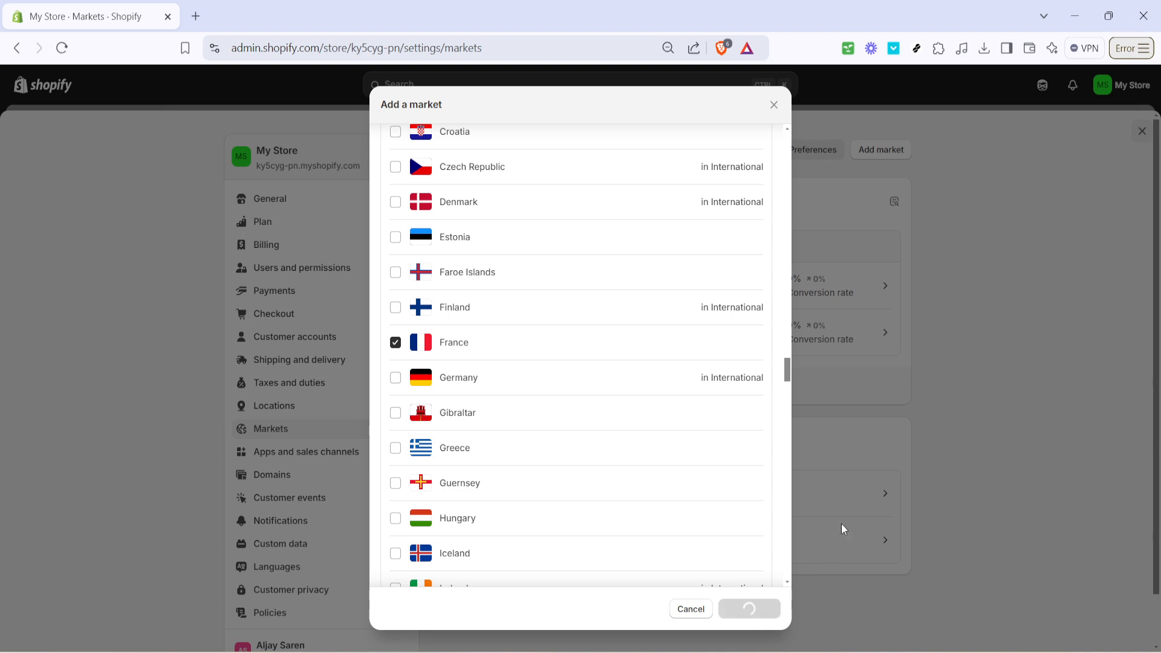
pyautogui.moveTo(986, 363)
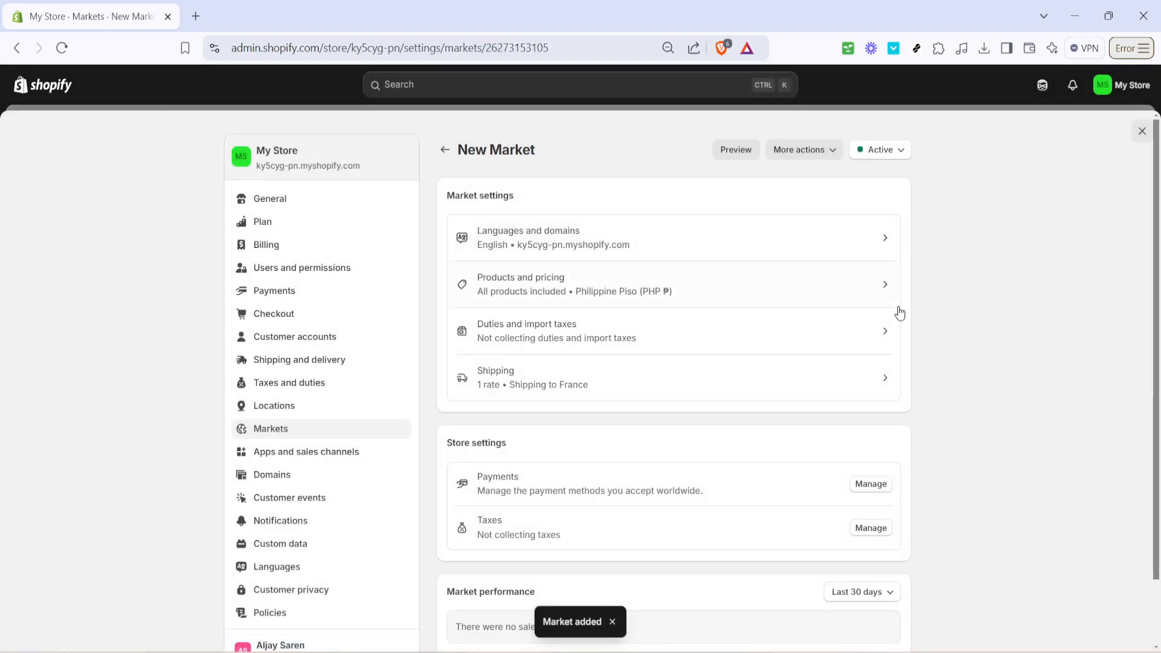
pyautogui.moveTo(1026, 302)
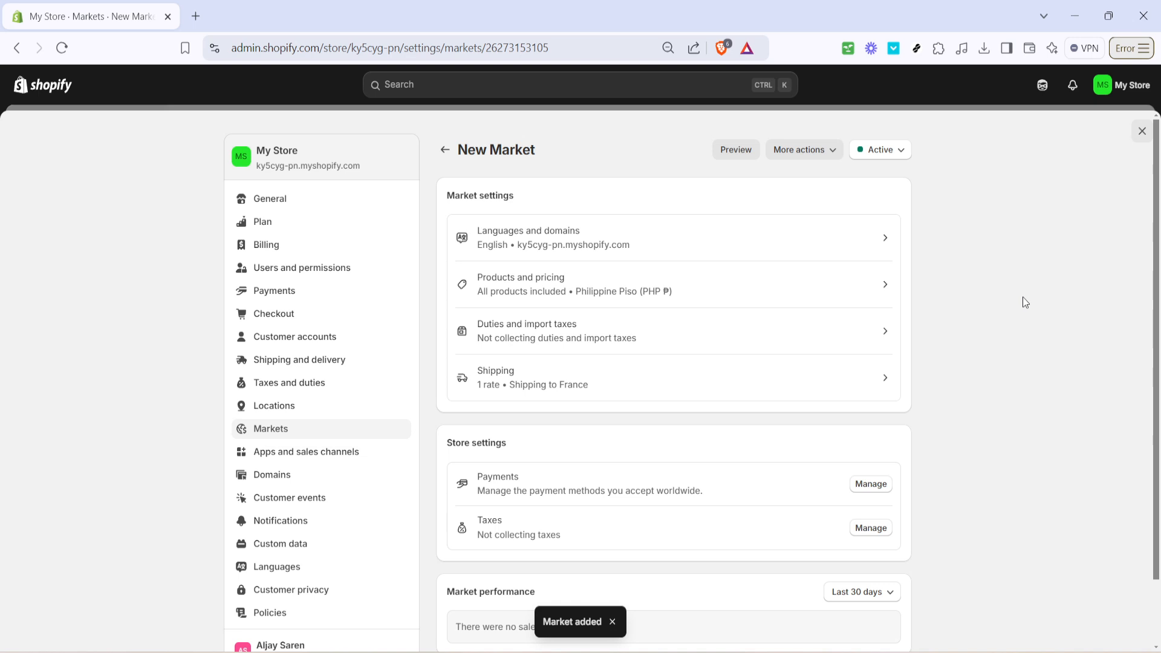
pyautogui.moveTo(811, 177)
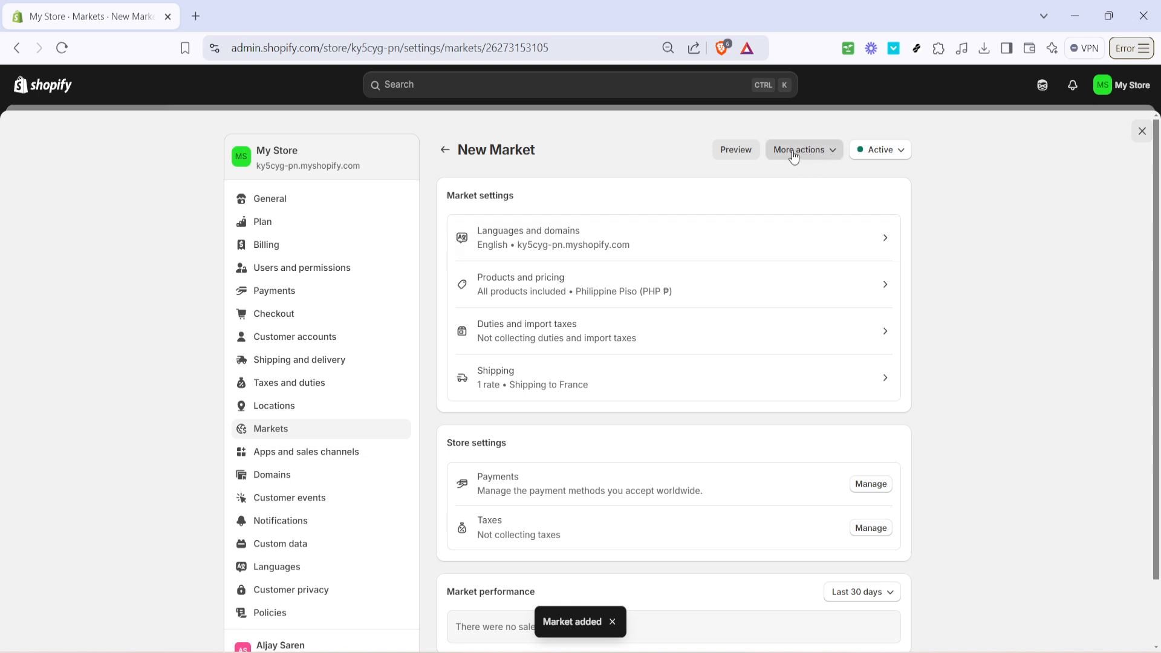
# Step: Open the More actions dropdown on the New Market page
pyautogui.click(803, 149)
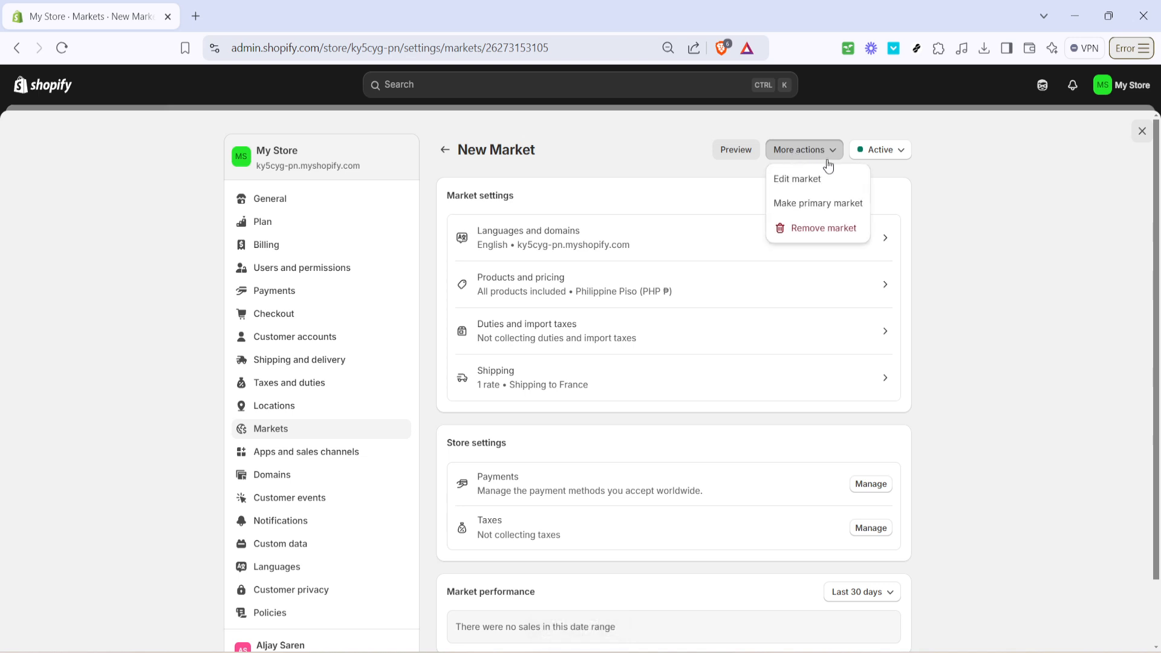
pyautogui.moveTo(770, 210)
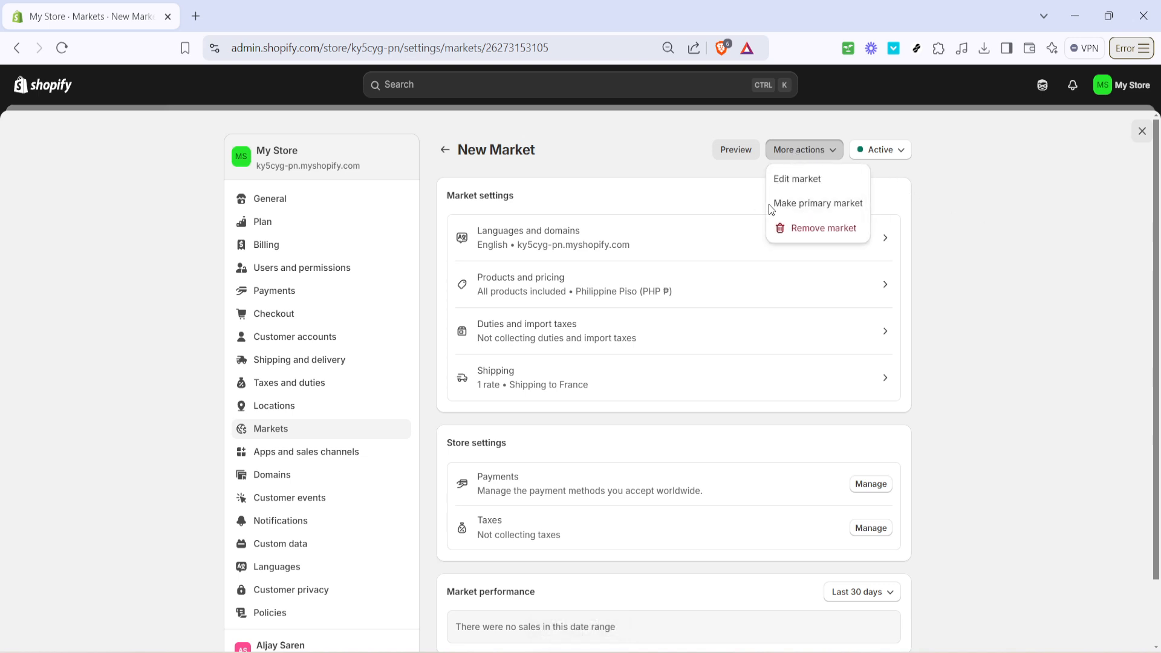
pyautogui.moveTo(818, 203)
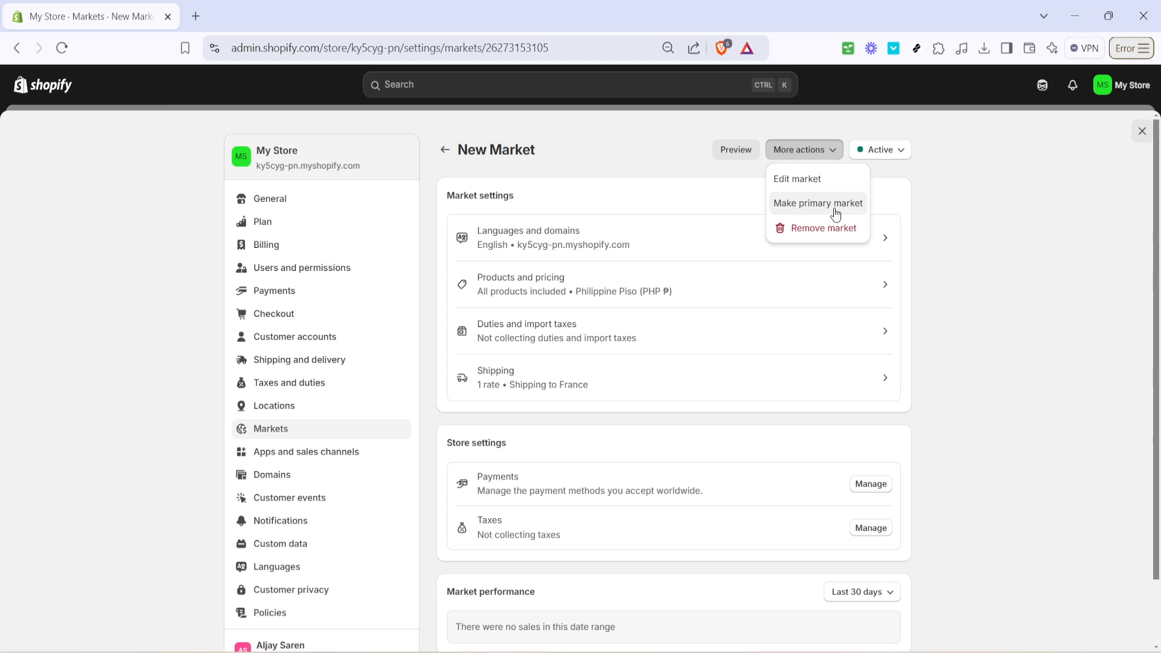
pyautogui.moveTo(814, 212)
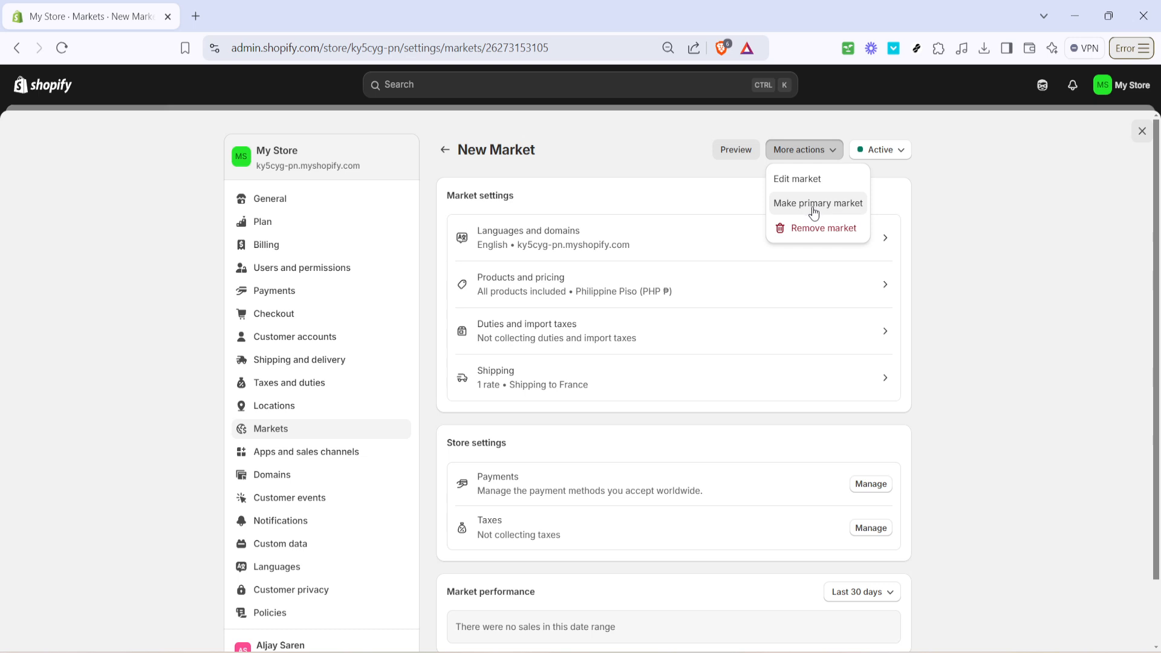
pyautogui.moveTo(886, 211)
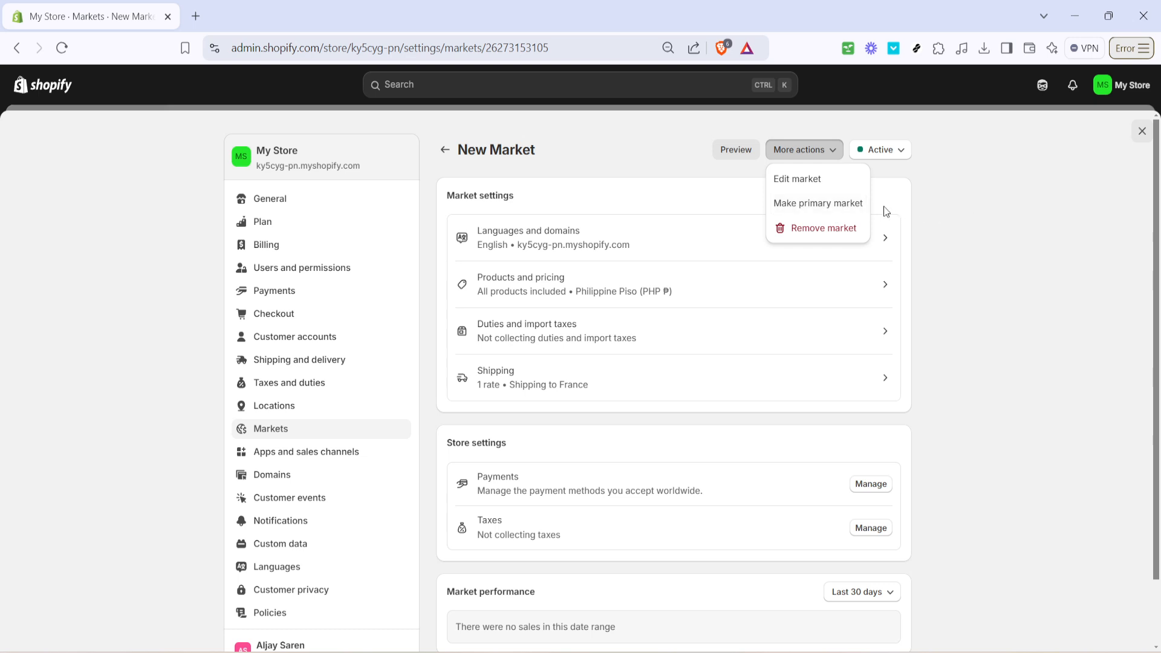
pyautogui.moveTo(986, 231)
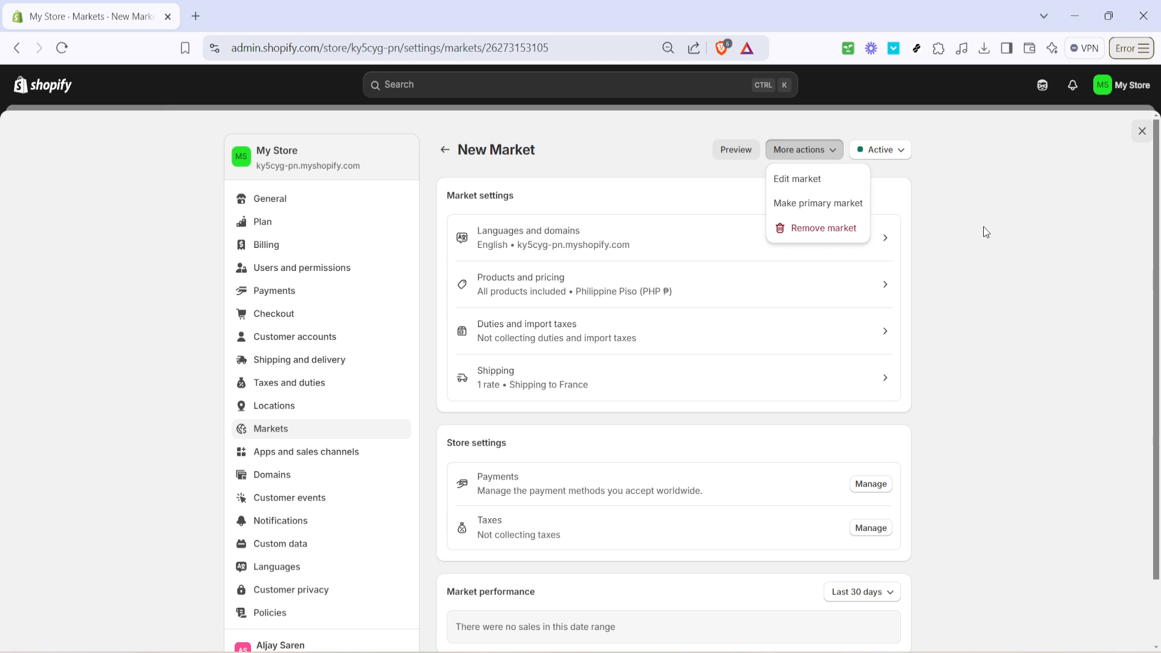